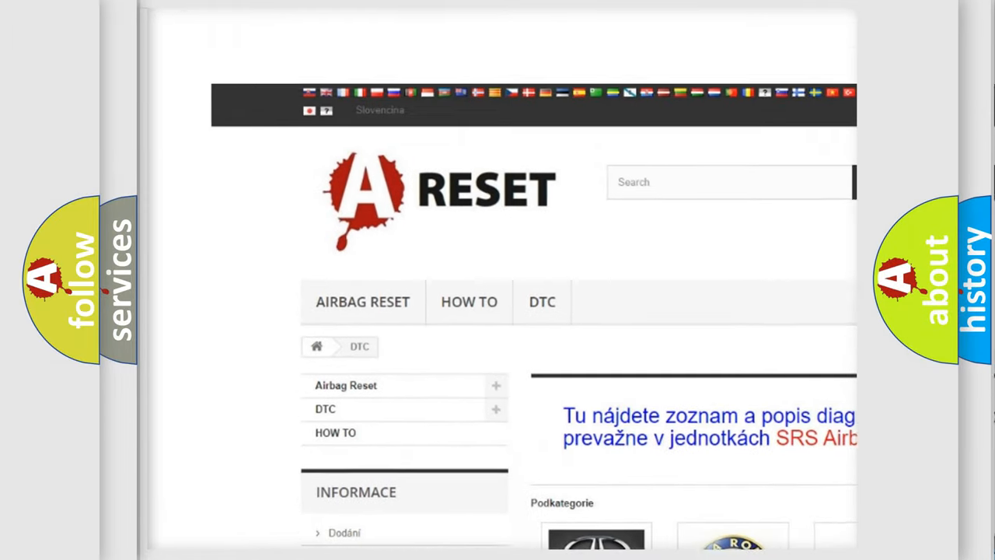
Open the Jeep DTC code list from the brand grid and browse down its codes
{"action": "scroll", "scroll_direction": "down", "scroll_amount": 3}
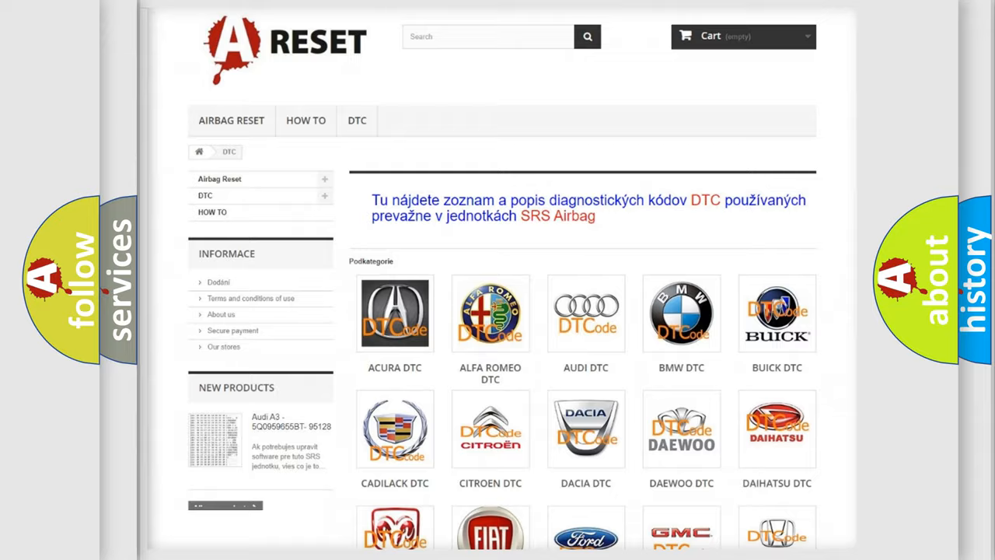
{"action": "scroll", "scroll_direction": "down", "scroll_amount": 3}
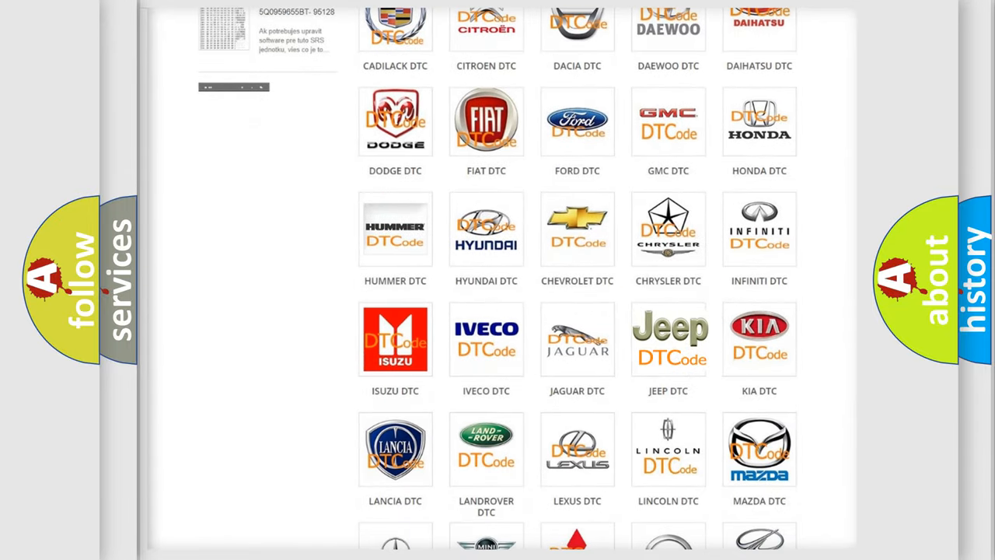
{"action": "left_click", "coordinate": [669, 339]}
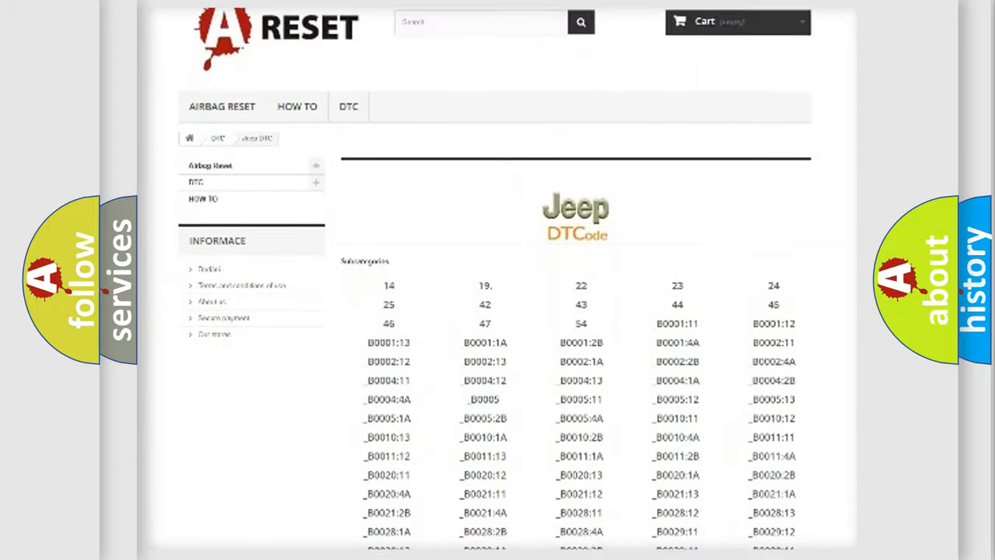
{"action": "scroll", "scroll_direction": "down", "scroll_amount": 3}
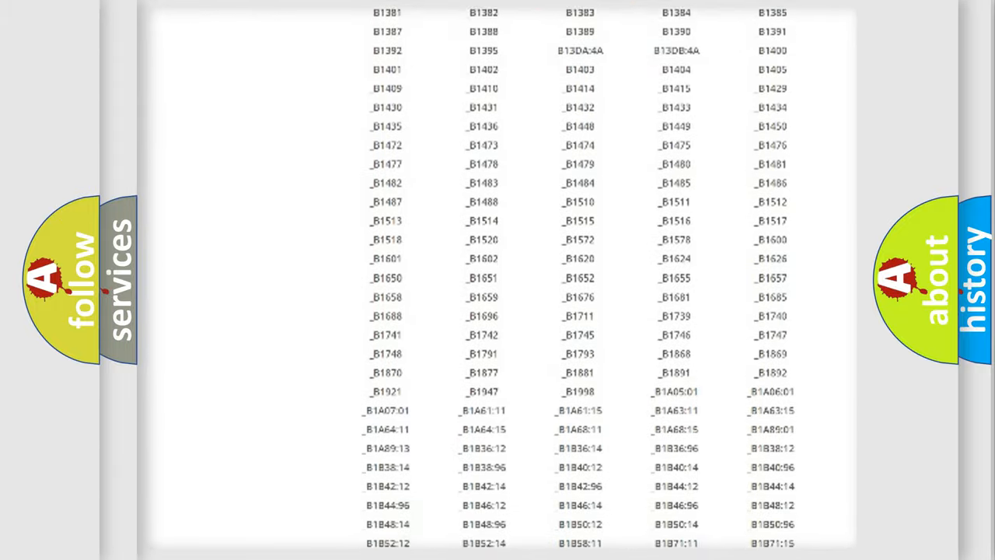